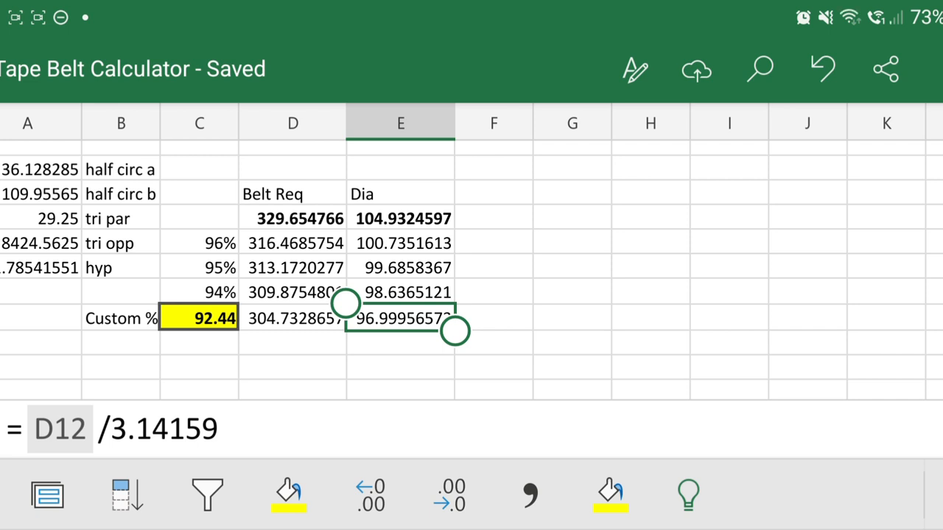
scroll("up", 3)
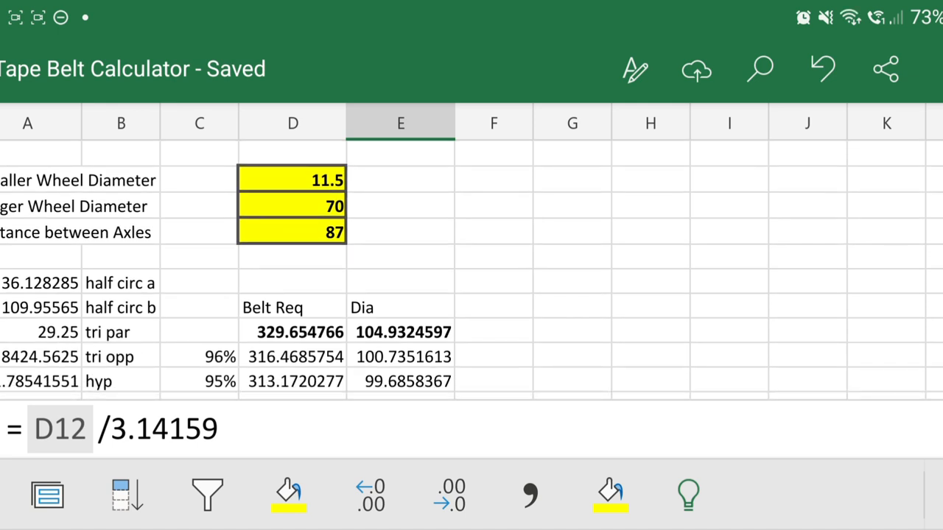
left_click(291, 206)
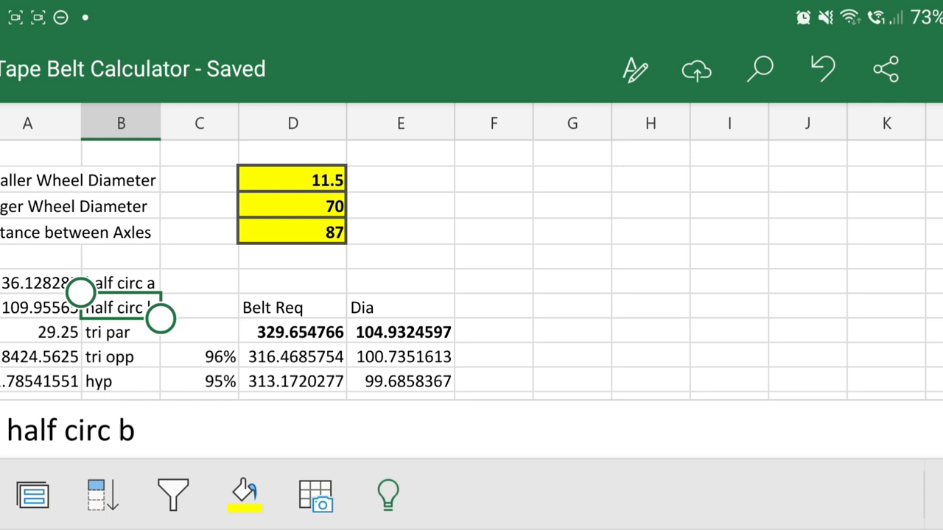
left_click(41, 283)
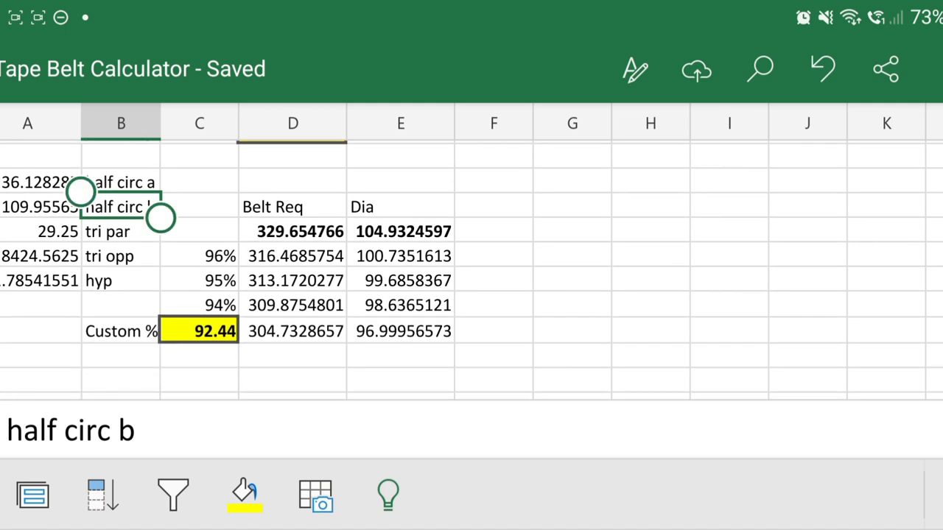
left_click(294, 230)
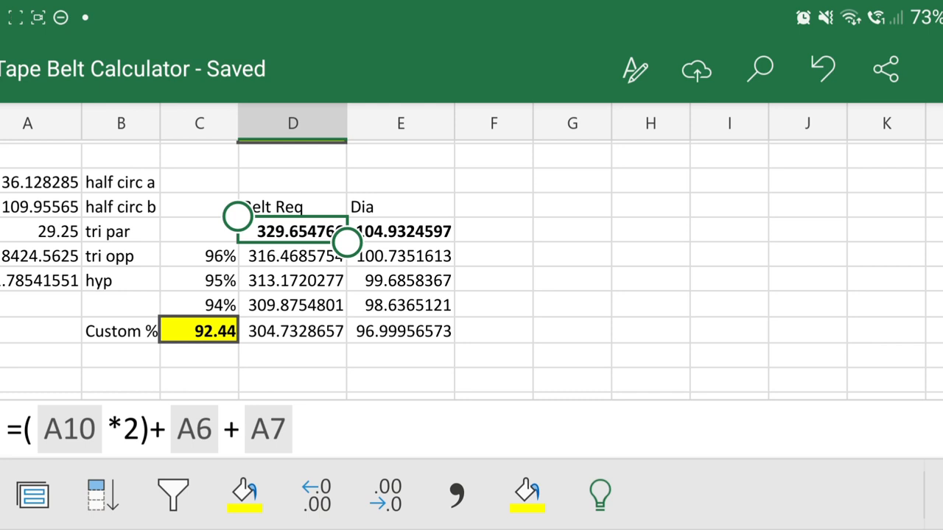
left_click(401, 232)
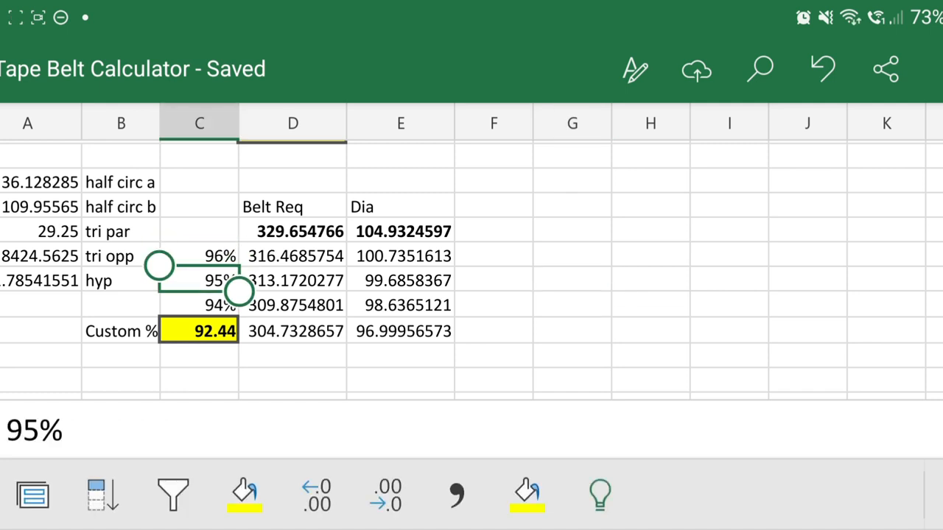
left_click_drag(239, 288, 238, 315)
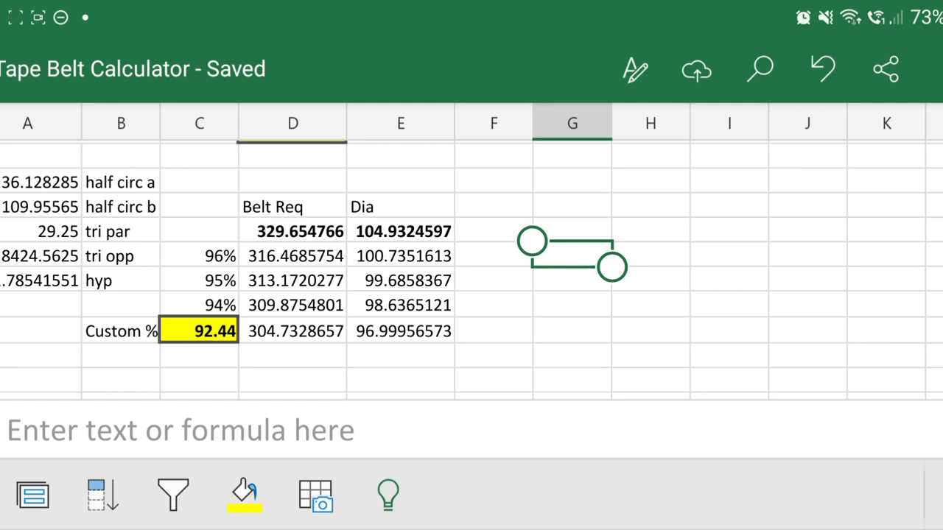
left_click(199, 330)
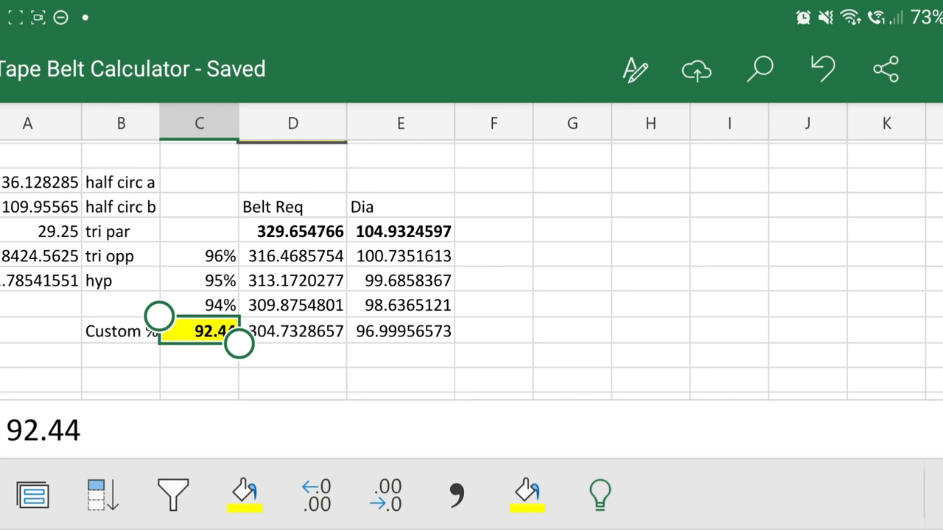
left_click(572, 251)
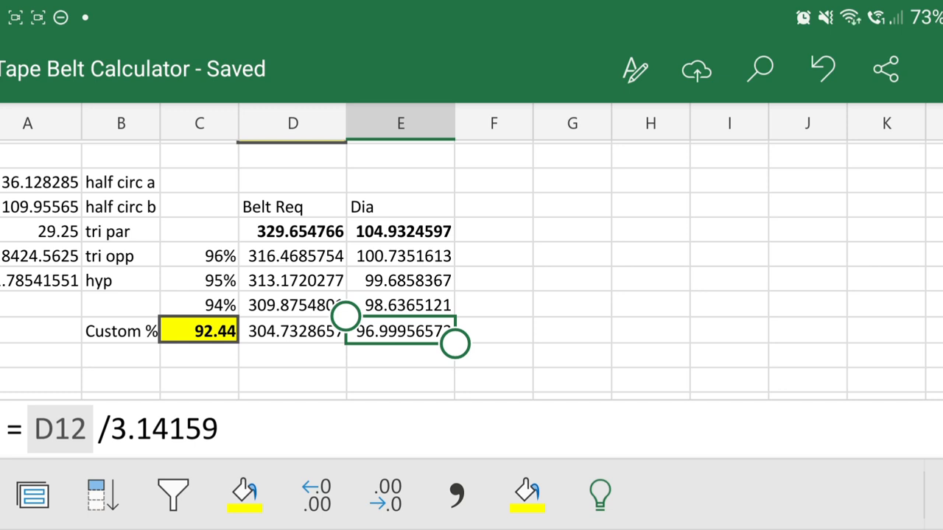
left_click(494, 230)
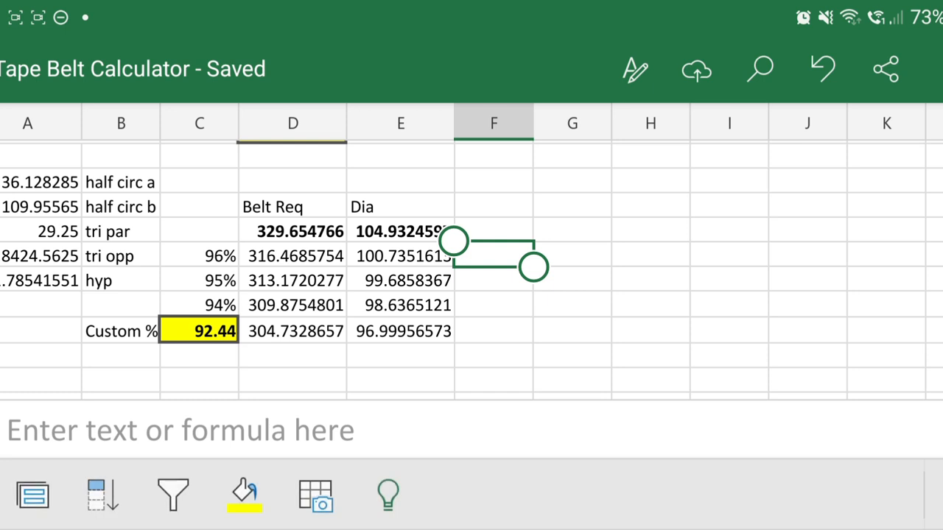